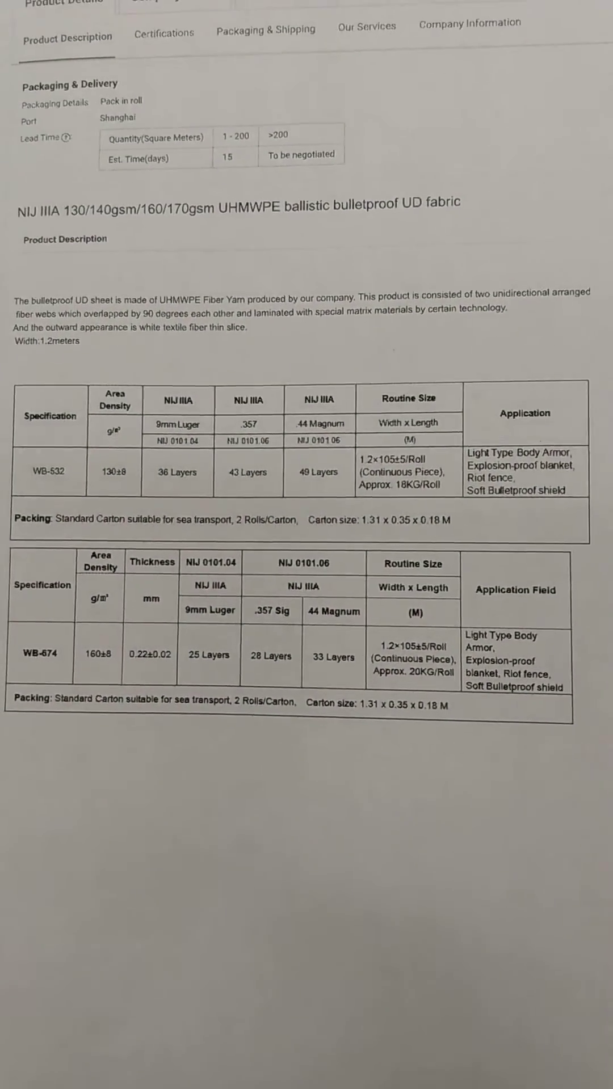
scroll("up", 3)
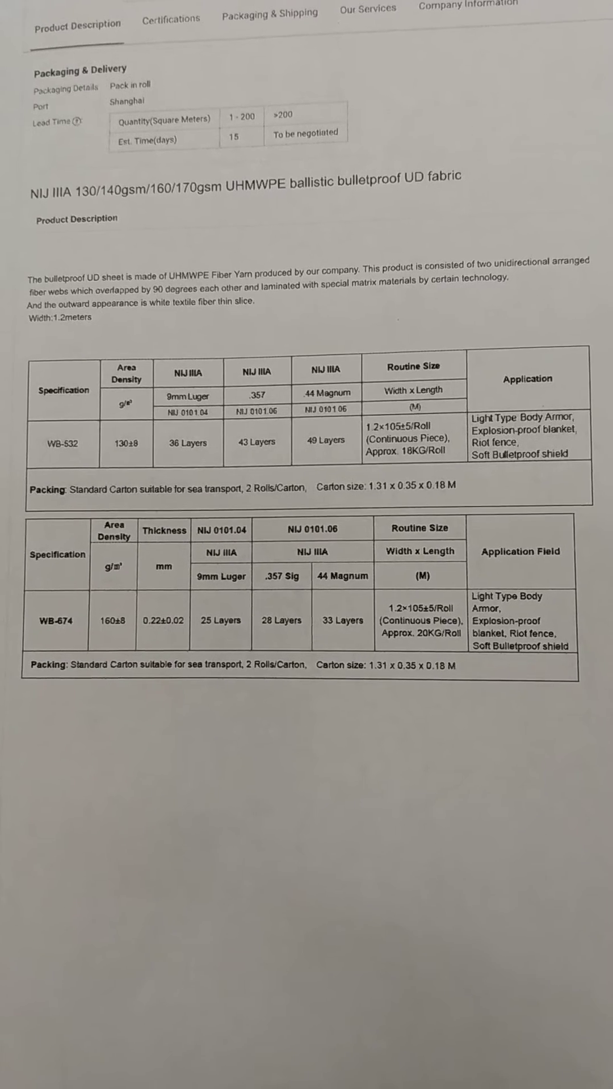